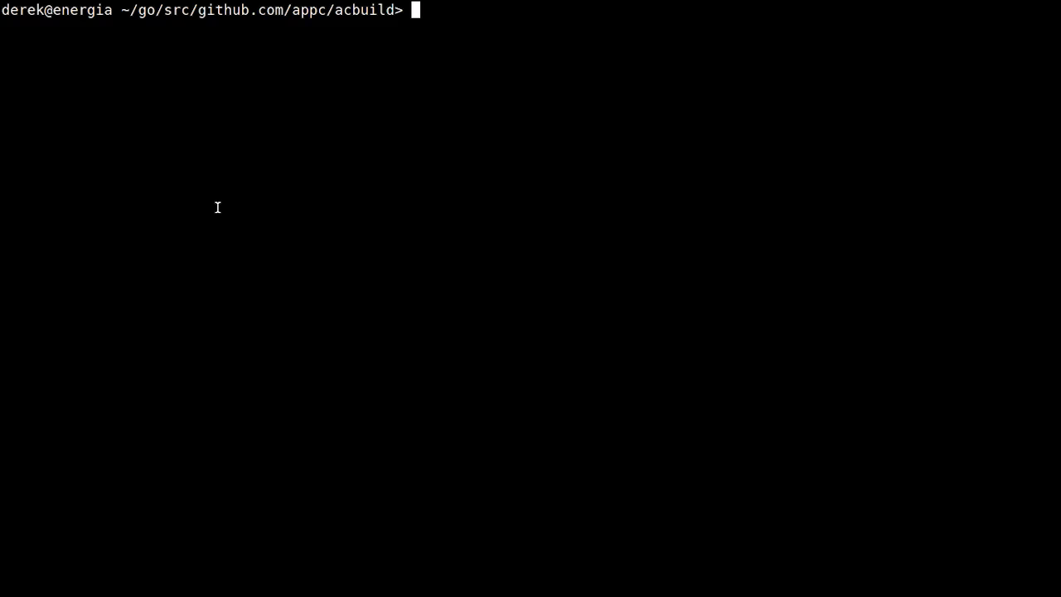
{"action": "mouse_move", "coordinate": [339, 52]}
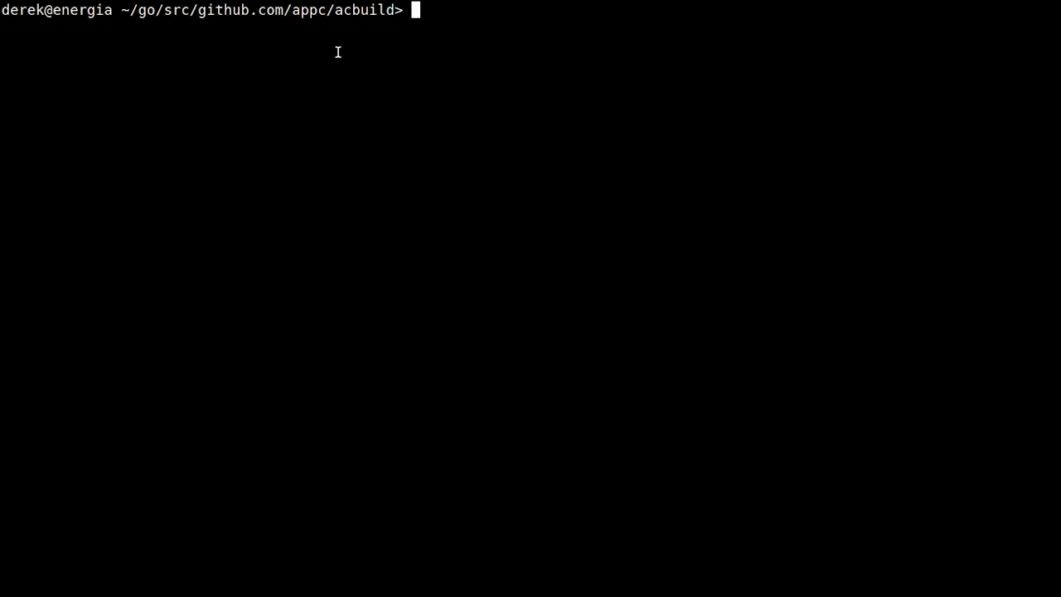
Step: Show acbuild's help, list the repository files, and change into examples/
{"action": "type", "text": "acbuild"}
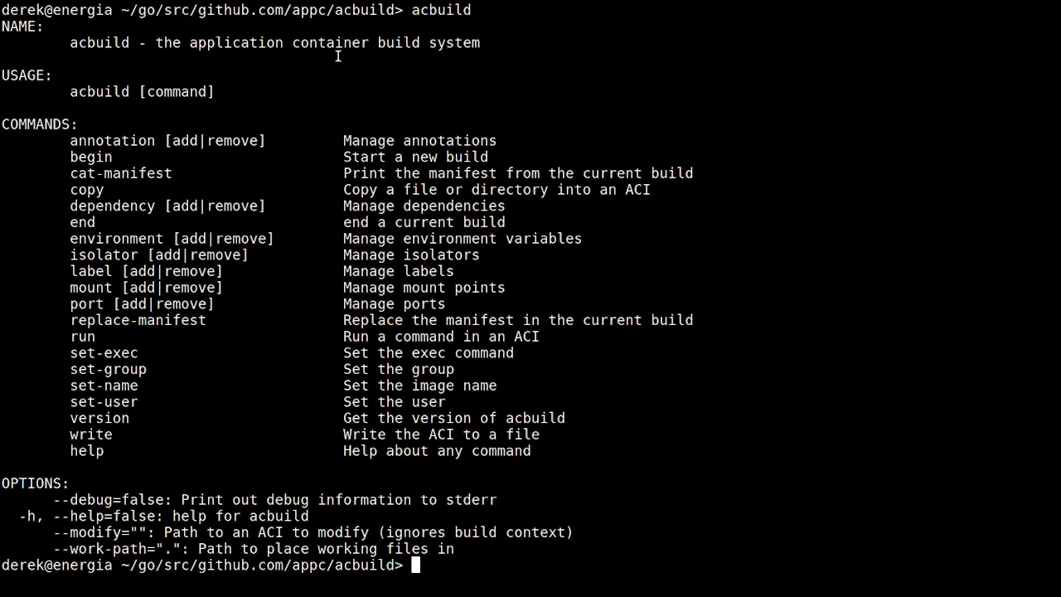
{"action": "type", "text": "ls"}
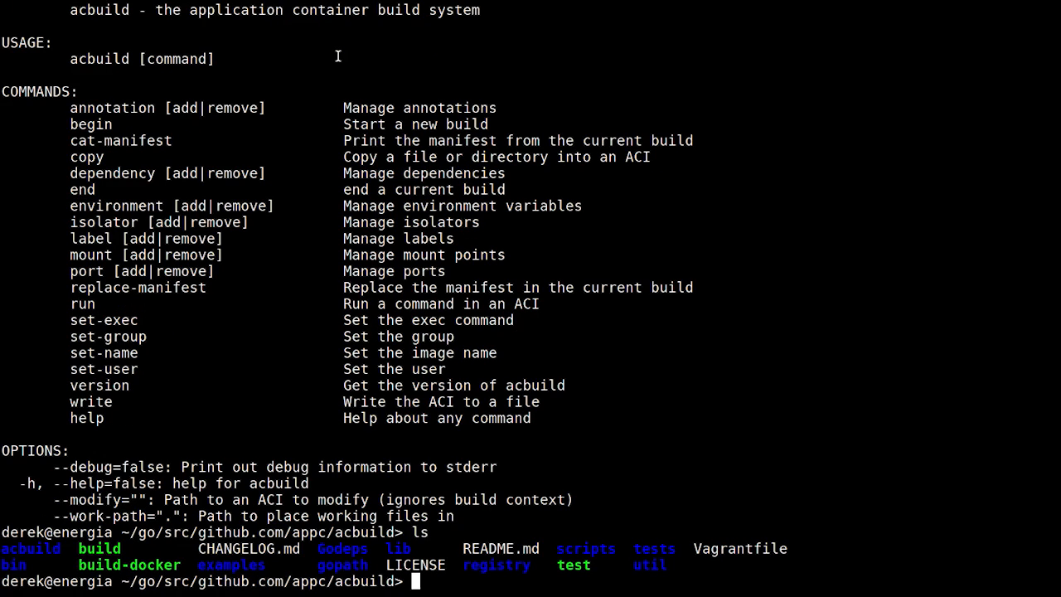
{"action": "type", "text": "cd examples/"}
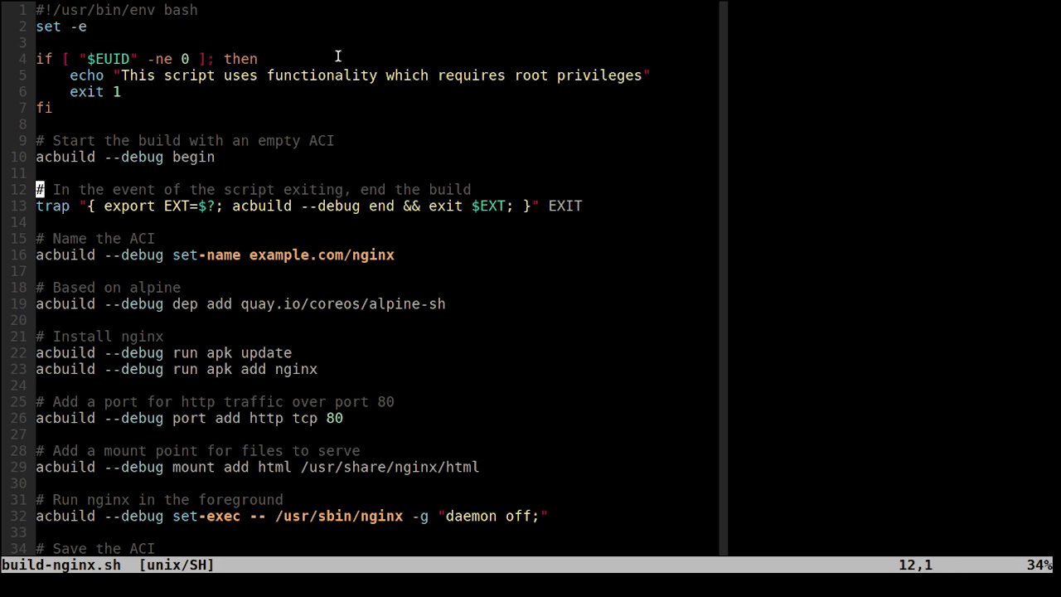
{"action": "key", "text": "V"}
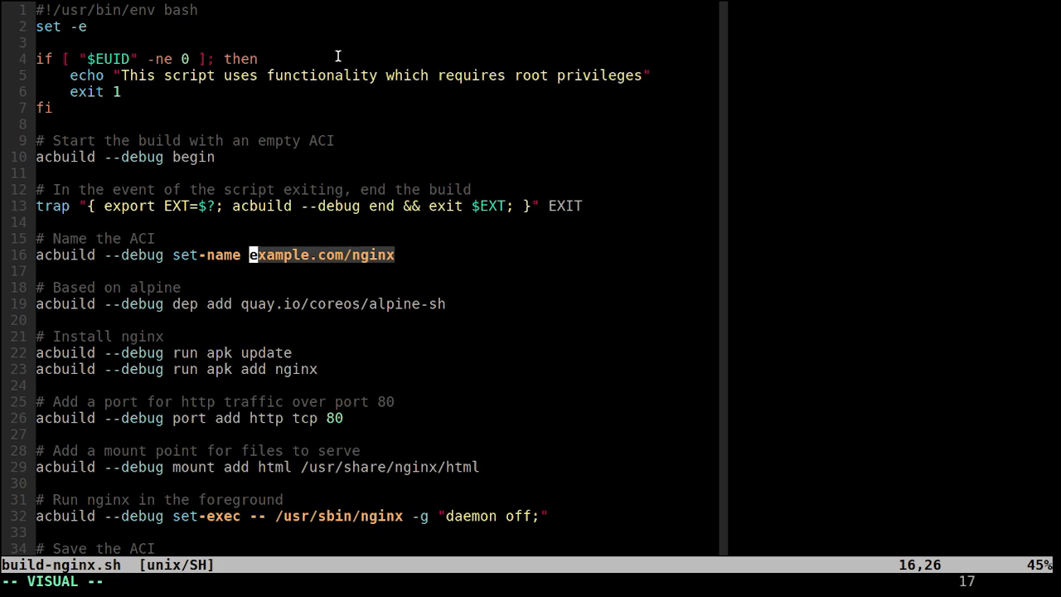
{"action": "key", "text": "Escape"}
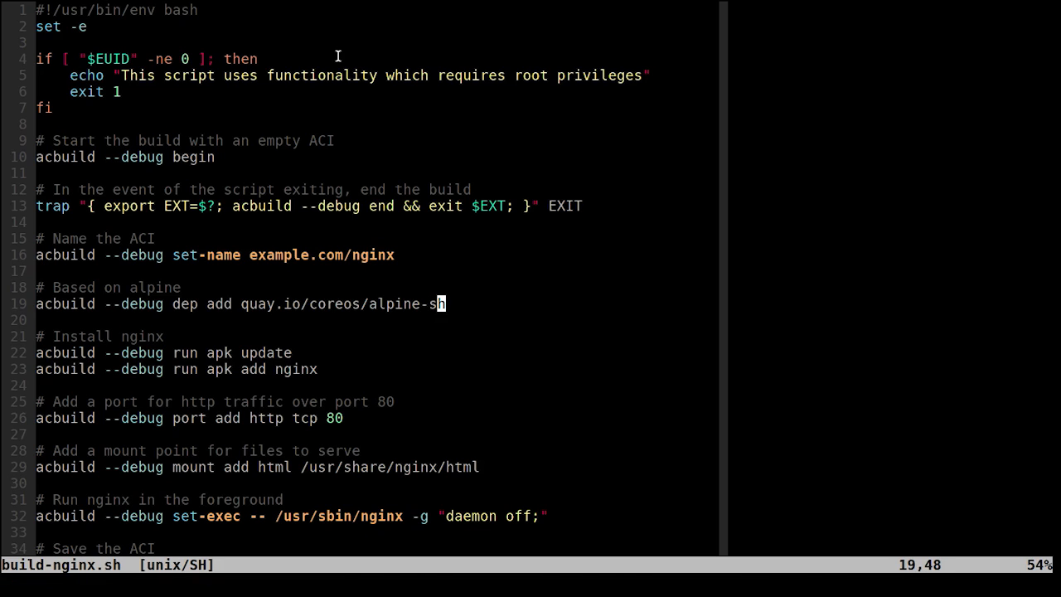
{"action": "key", "text": "v"}
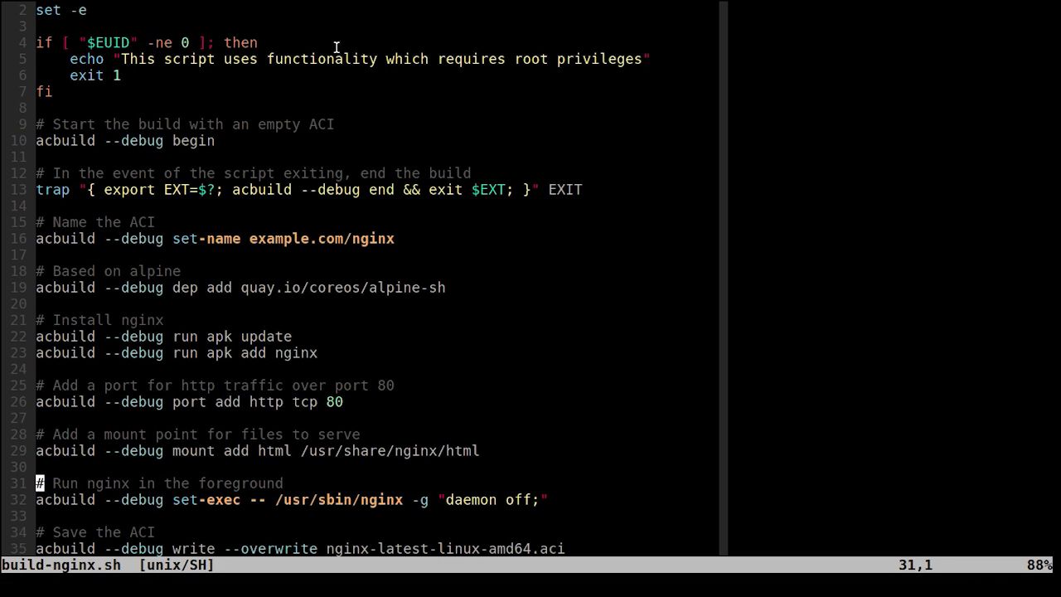
{"action": "key", "text": "V"}
{"action": "type", "text": "sudo ./build-nginx.sh"}
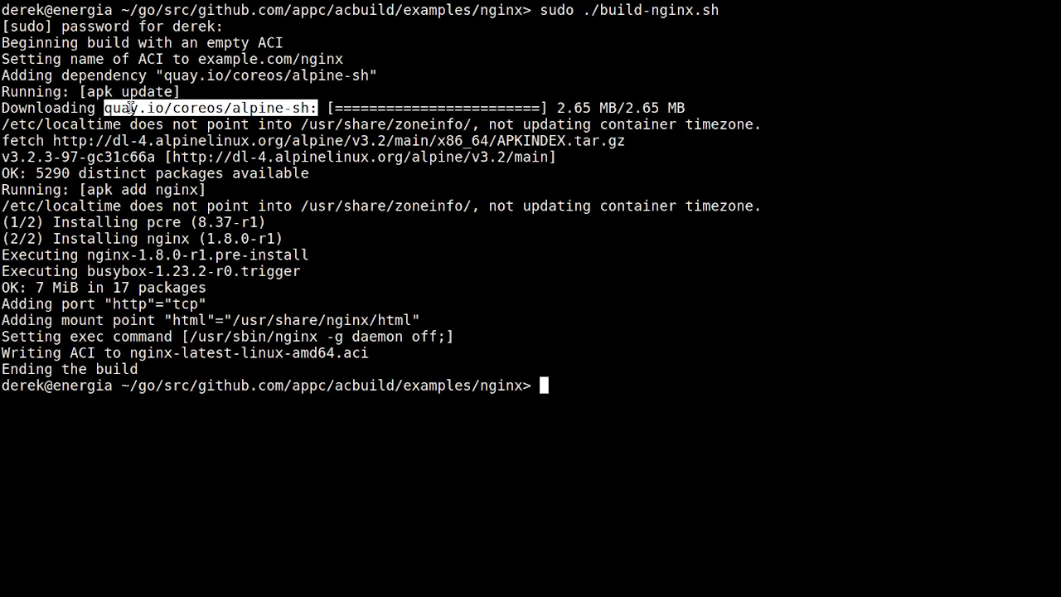
{"action": "mouse_move", "coordinate": [131, 76]}
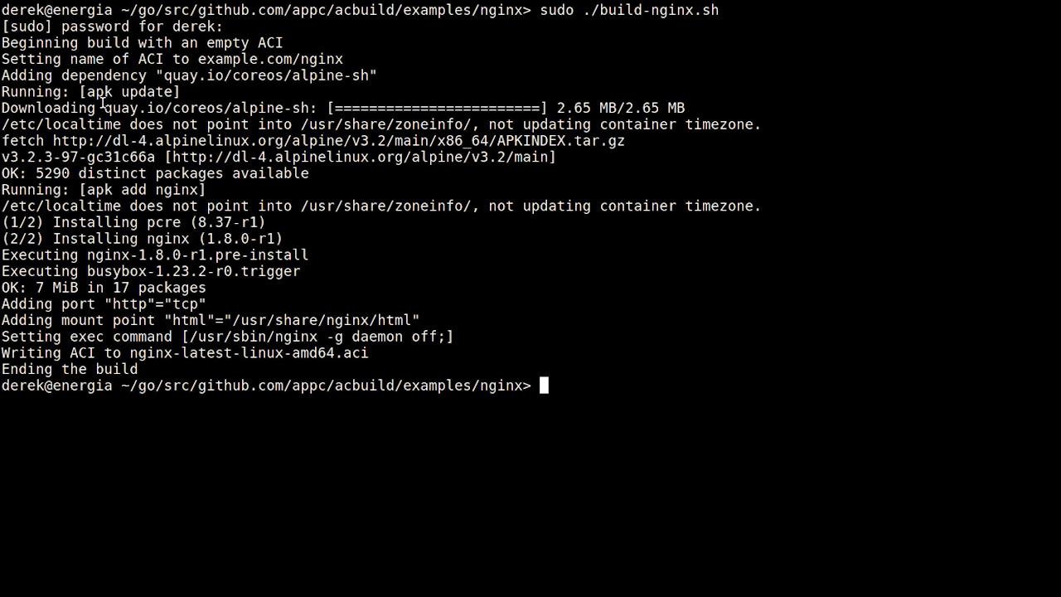
{"action": "mouse_move", "coordinate": [584, 143]}
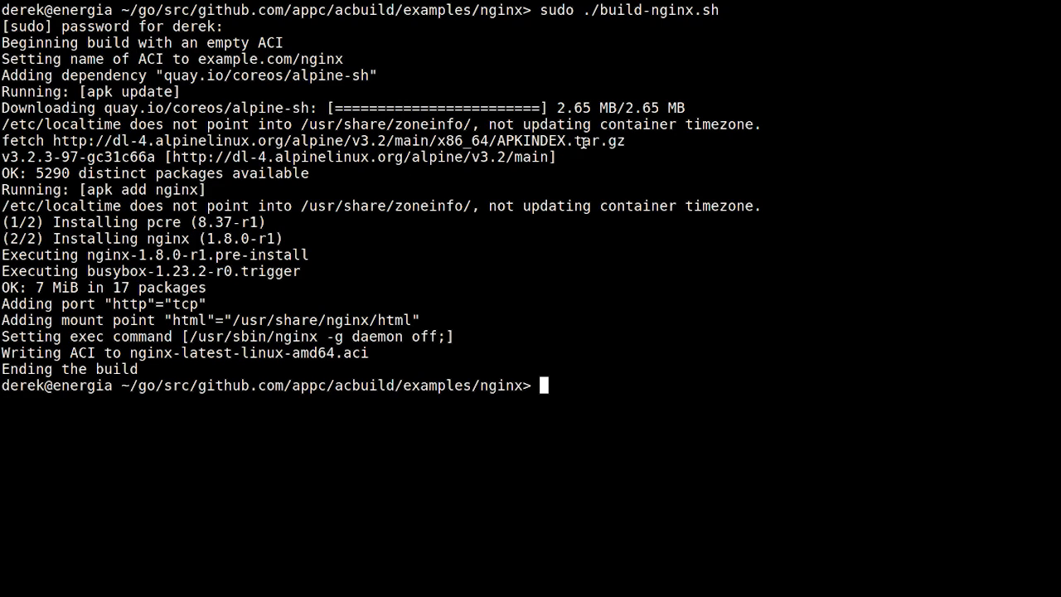
{"action": "mouse_move", "coordinate": [96, 189]}
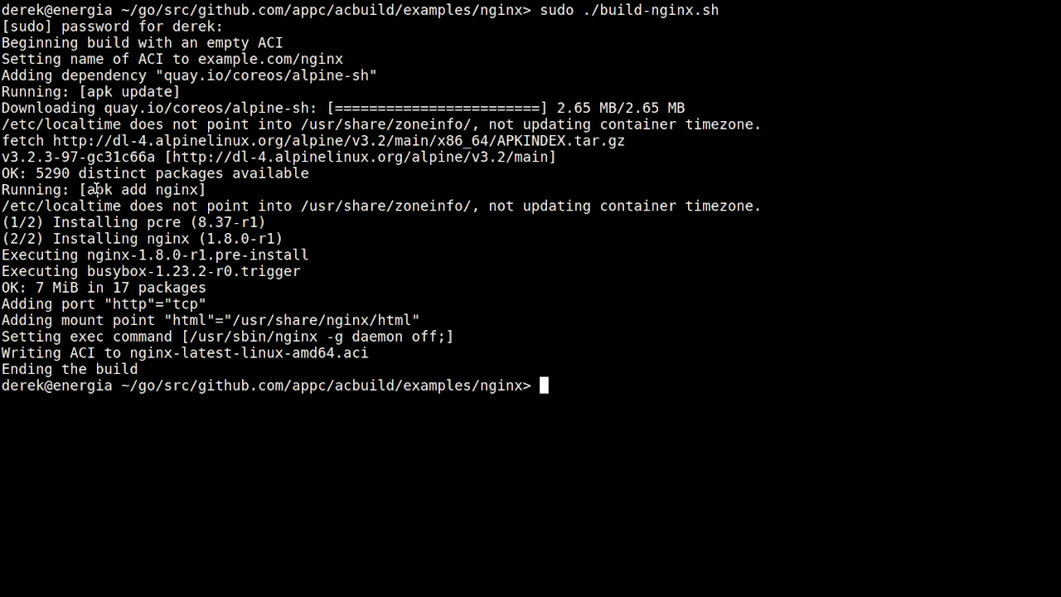
Step: Highlight a line in the finished build log for nginx-latest-linux-amd64.aci
{"action": "double_click", "coordinate": [140, 189]}
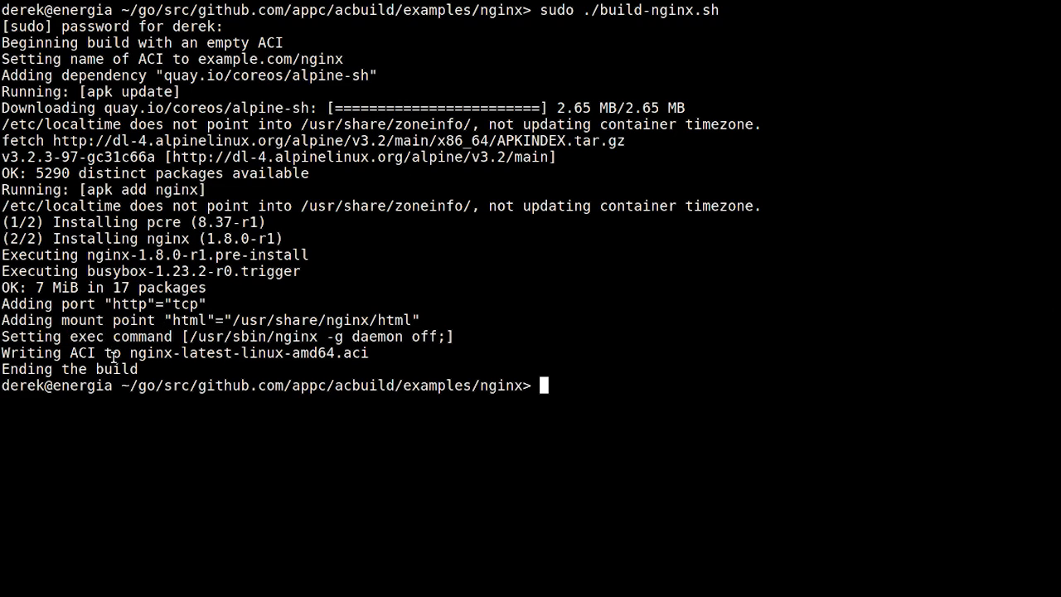
Step: List nginx-latest-linux-amd64.aci at 1.3M and validate it with actool --debug validate
{"action": "type", "text": "ls -lah nginx-latest-linux-amd64.aci"}
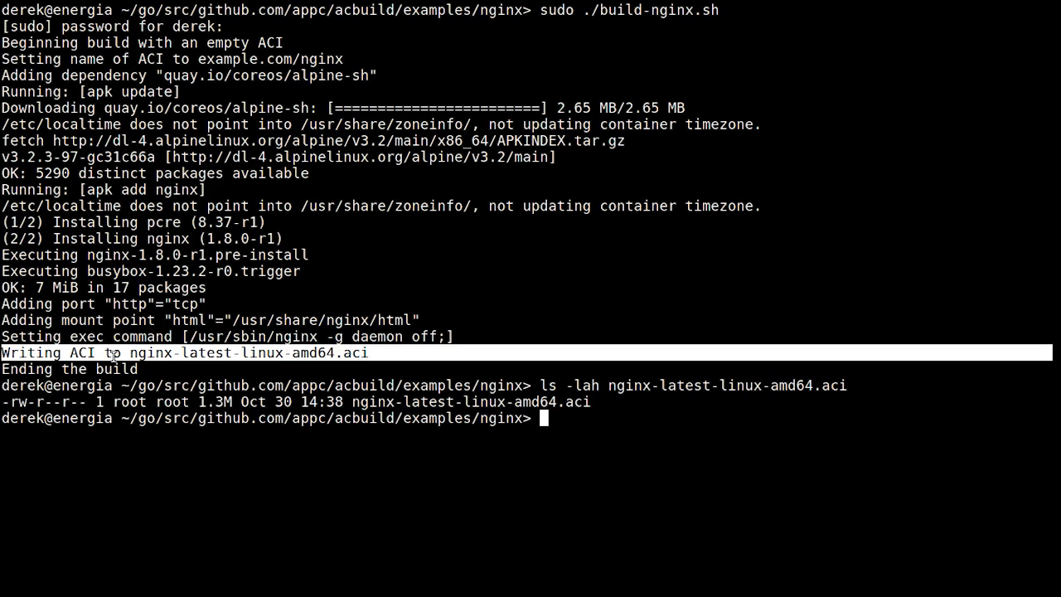
{"action": "type", "text": "actool"}
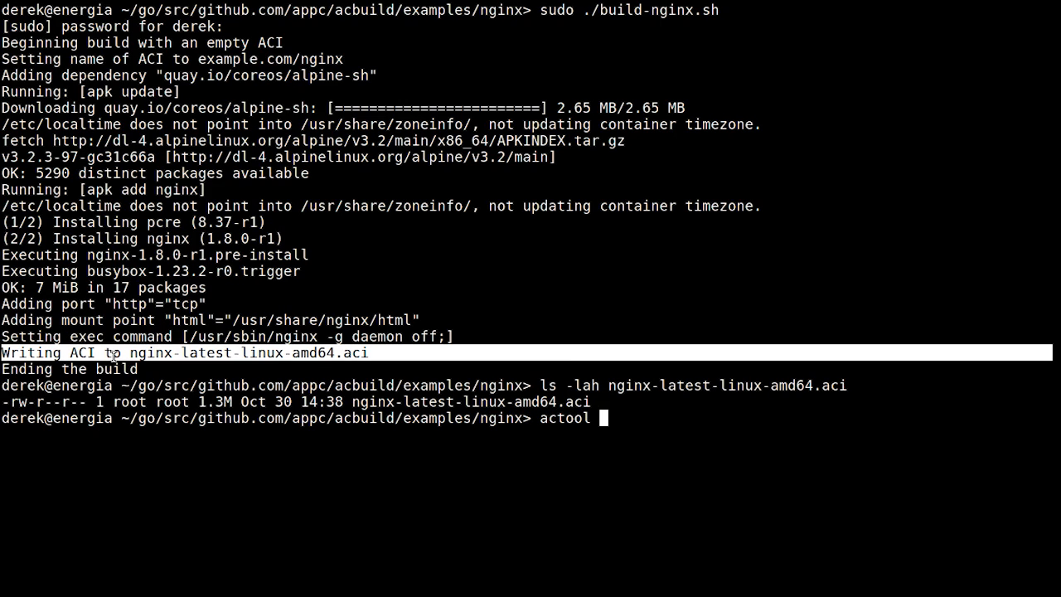
{"action": "type", "text": "--debug"}
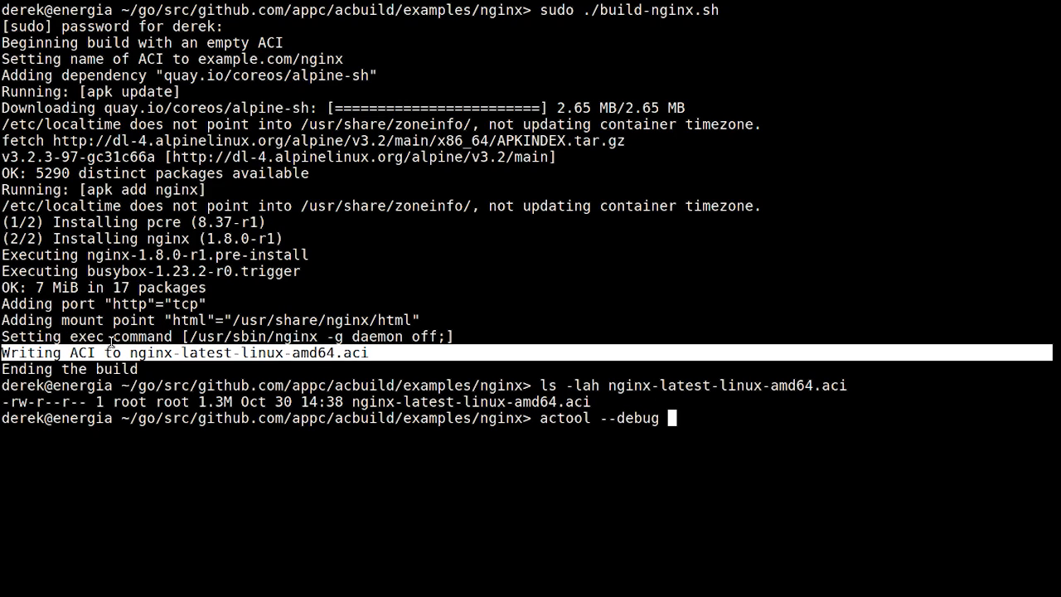
{"action": "type", "text": "validate nginx-latest-linux-amd64.aci"}
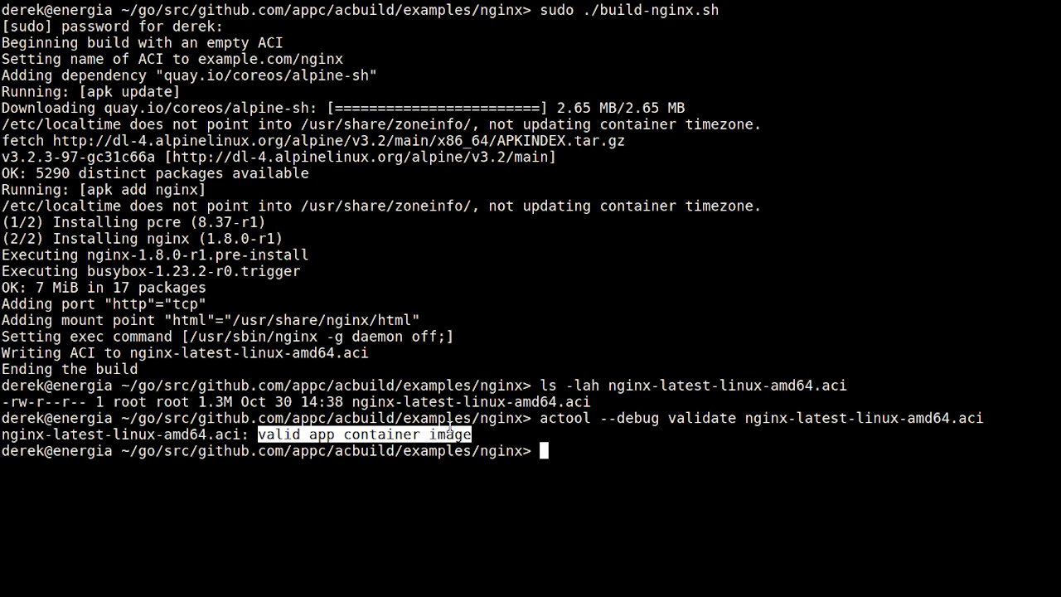
{"action": "type", "text": "acbou"}
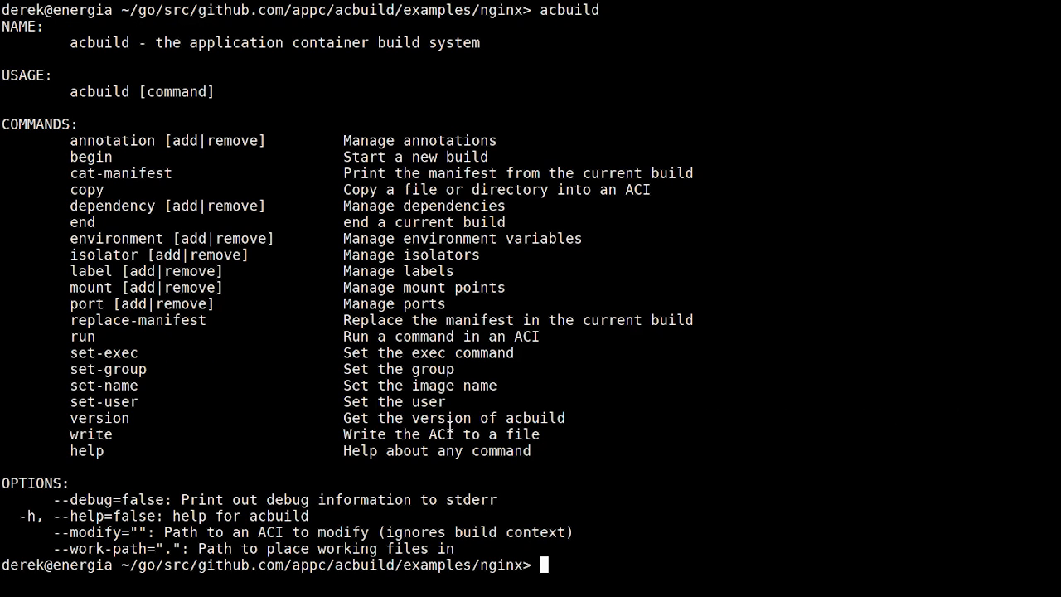
Step: Highlight the label command in acbuild's help listing
{"action": "double_click", "coordinate": [112, 139]}
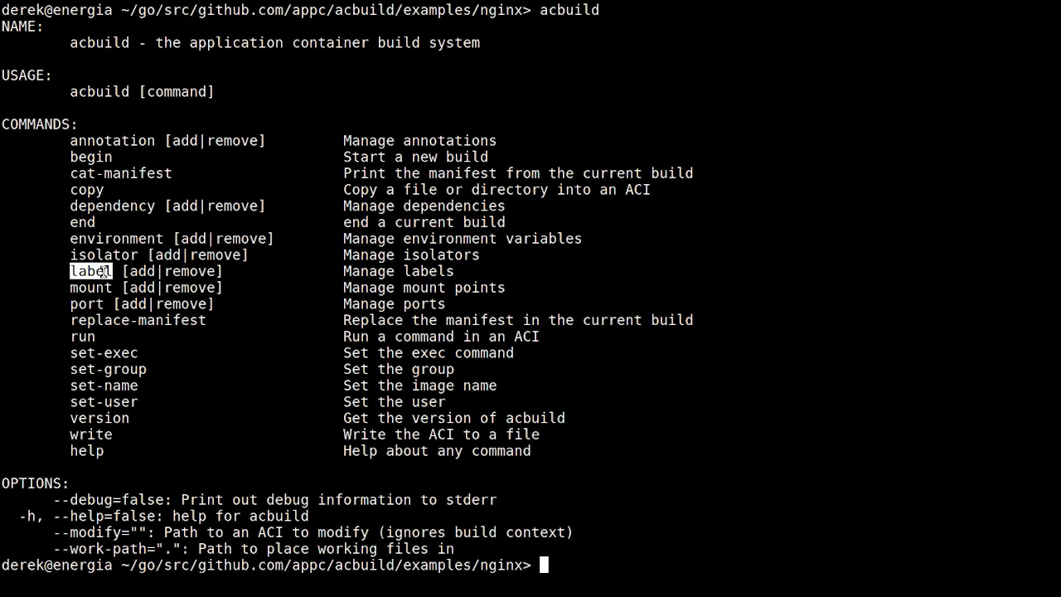
{"action": "mouse_move", "coordinate": [149, 403]}
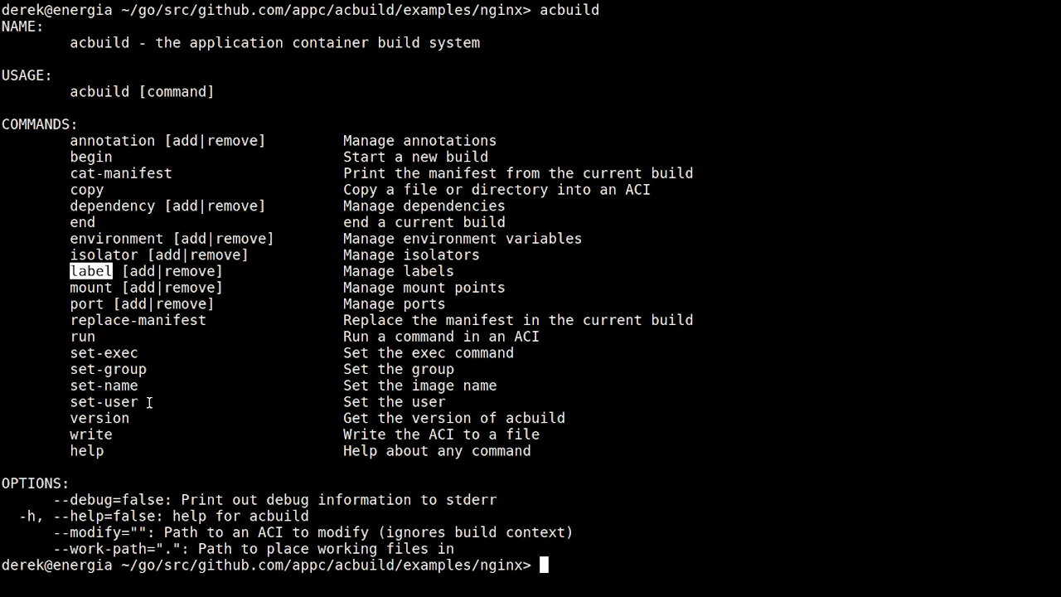